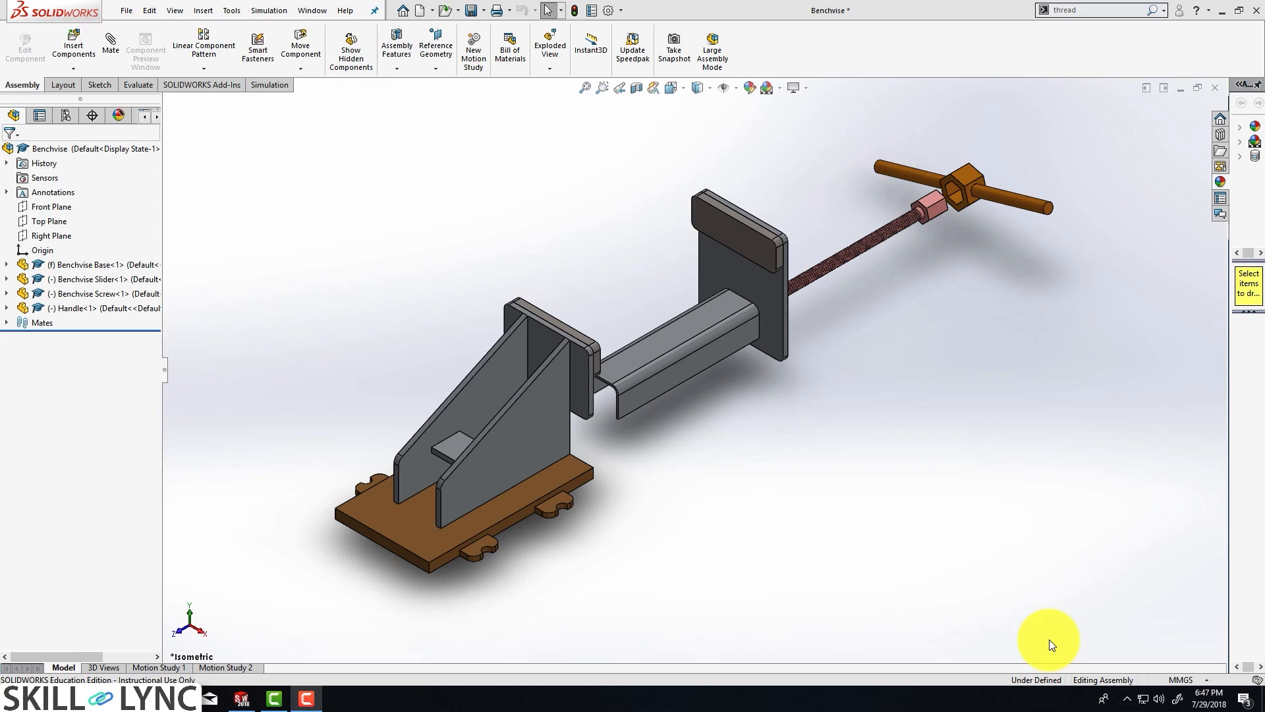
mouse_move(1033, 660)
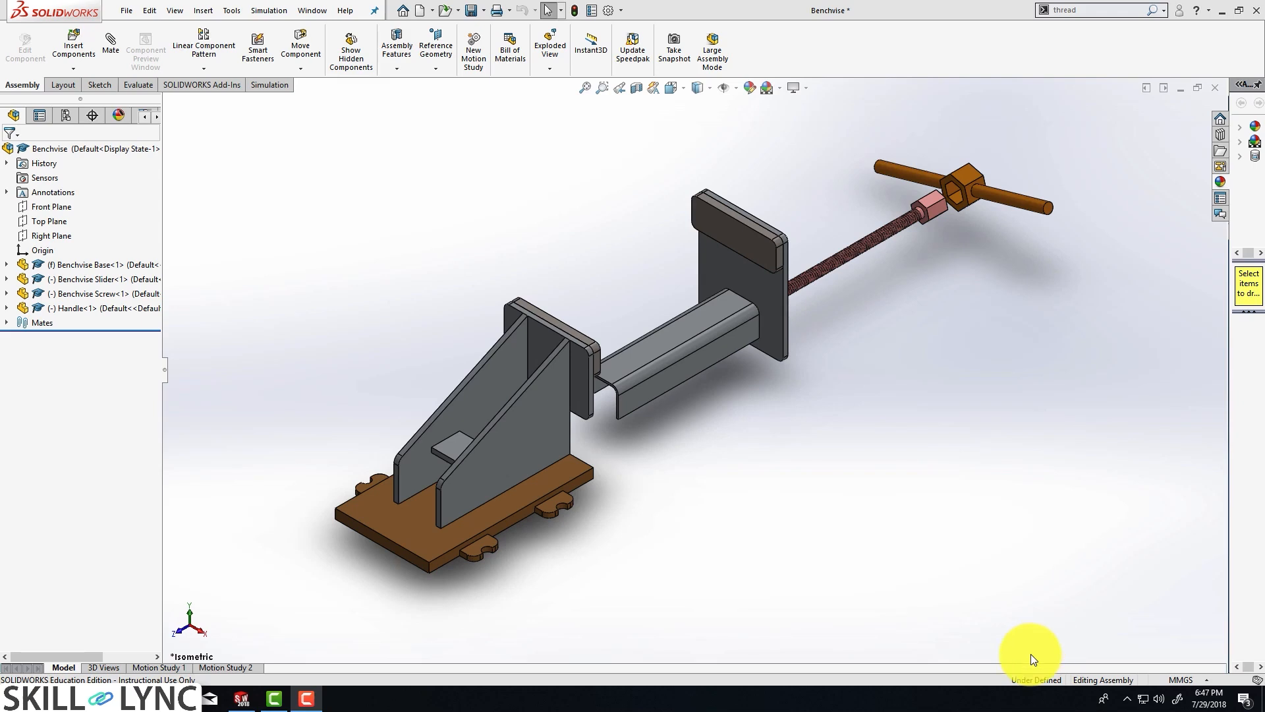
- Start a new empty Part document from the New SOLIDWORKS Document dialog
click(72, 308)
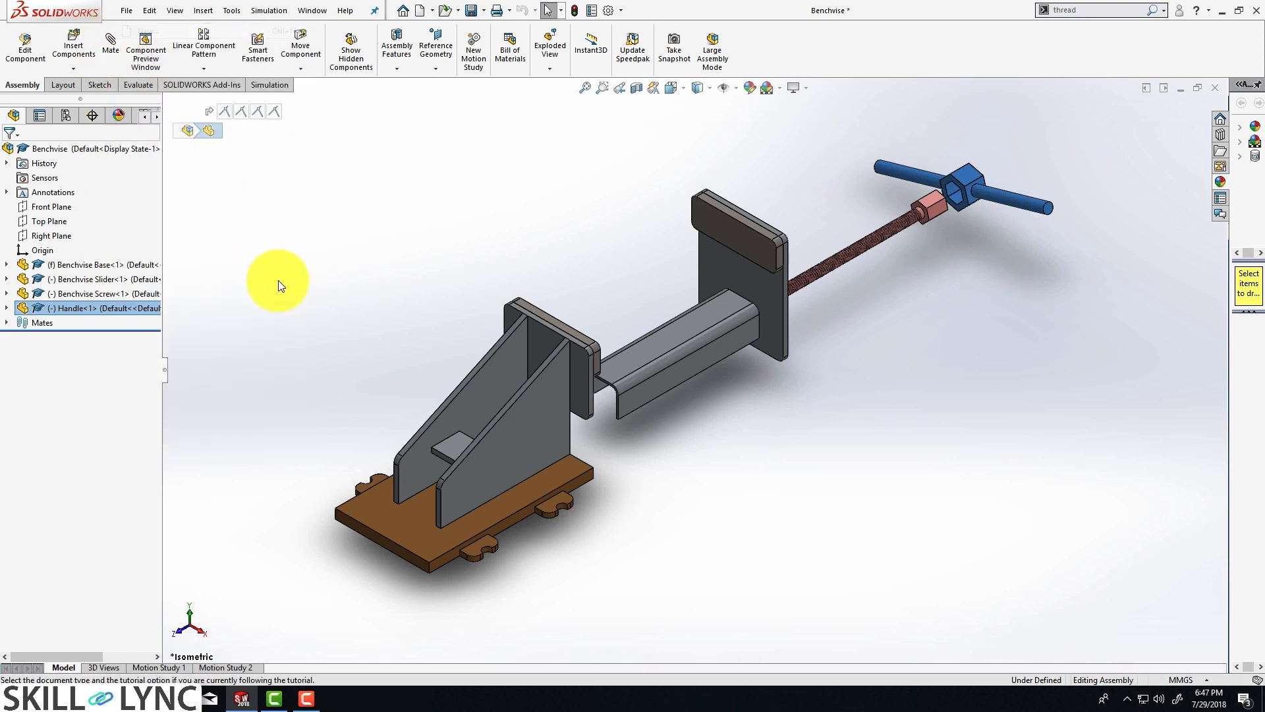
click(419, 9)
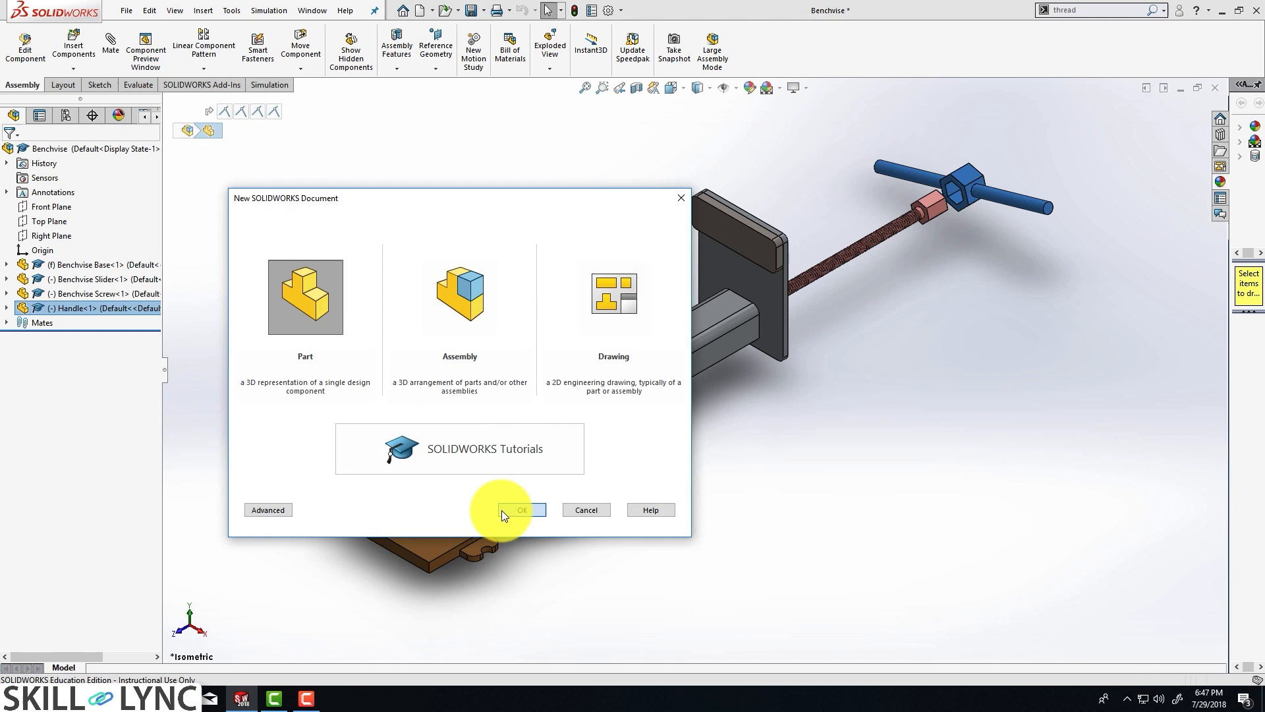
click(522, 509)
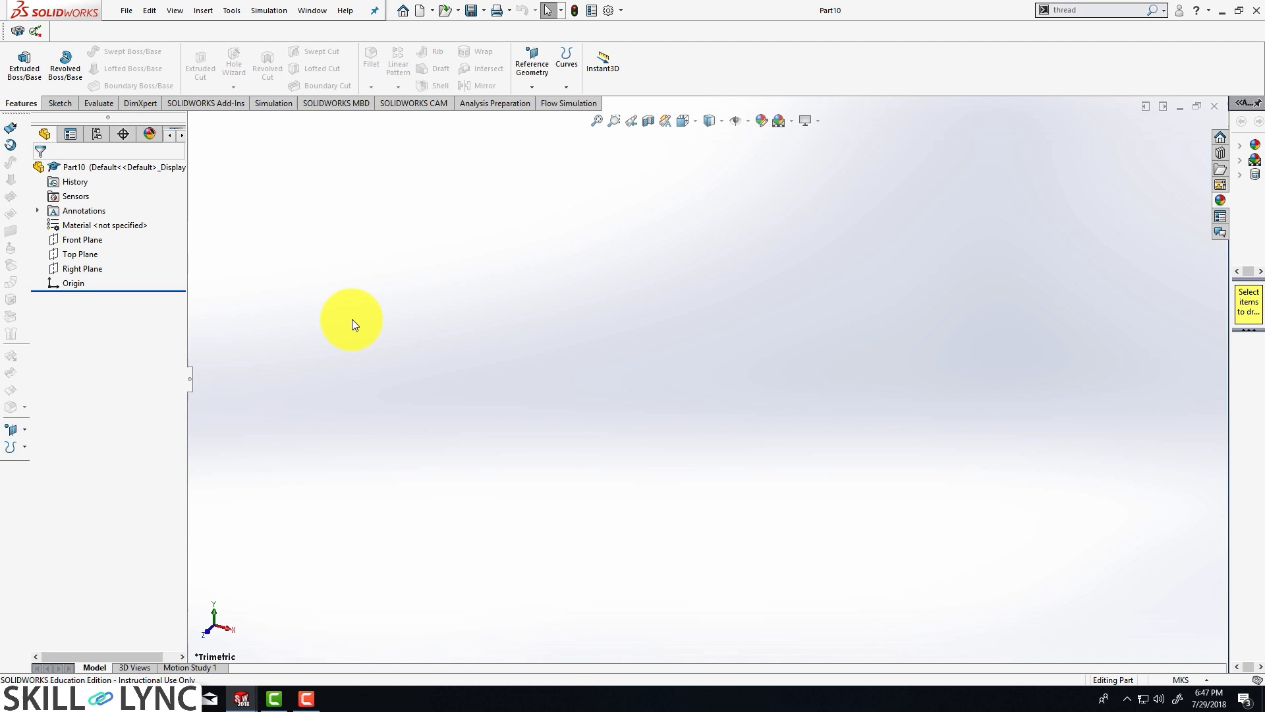
- Sketch a 6-sided polygon from the origin on the Front Plane, dimensioned 0.01 across flats
click(80, 240)
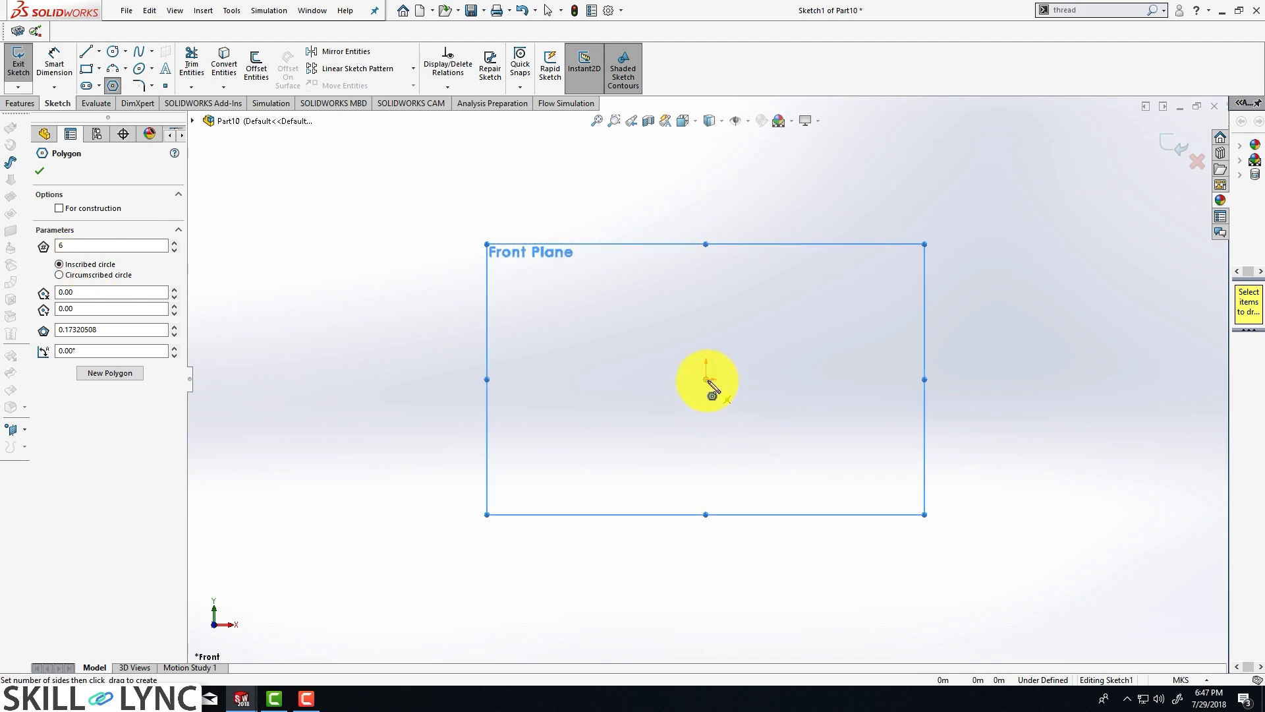
drag(707, 380, 698, 311)
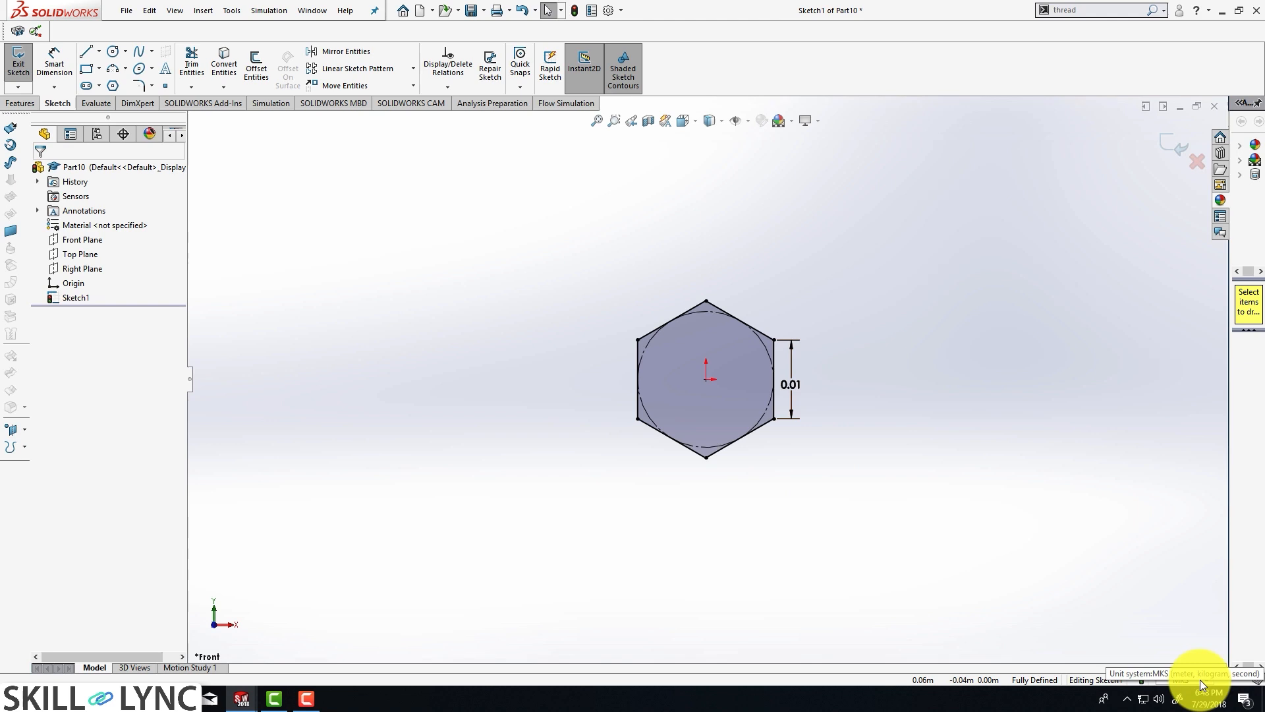
- Switch units to MMGS and add a larger concentric outer hexagon with its size dimension
click(1179, 680)
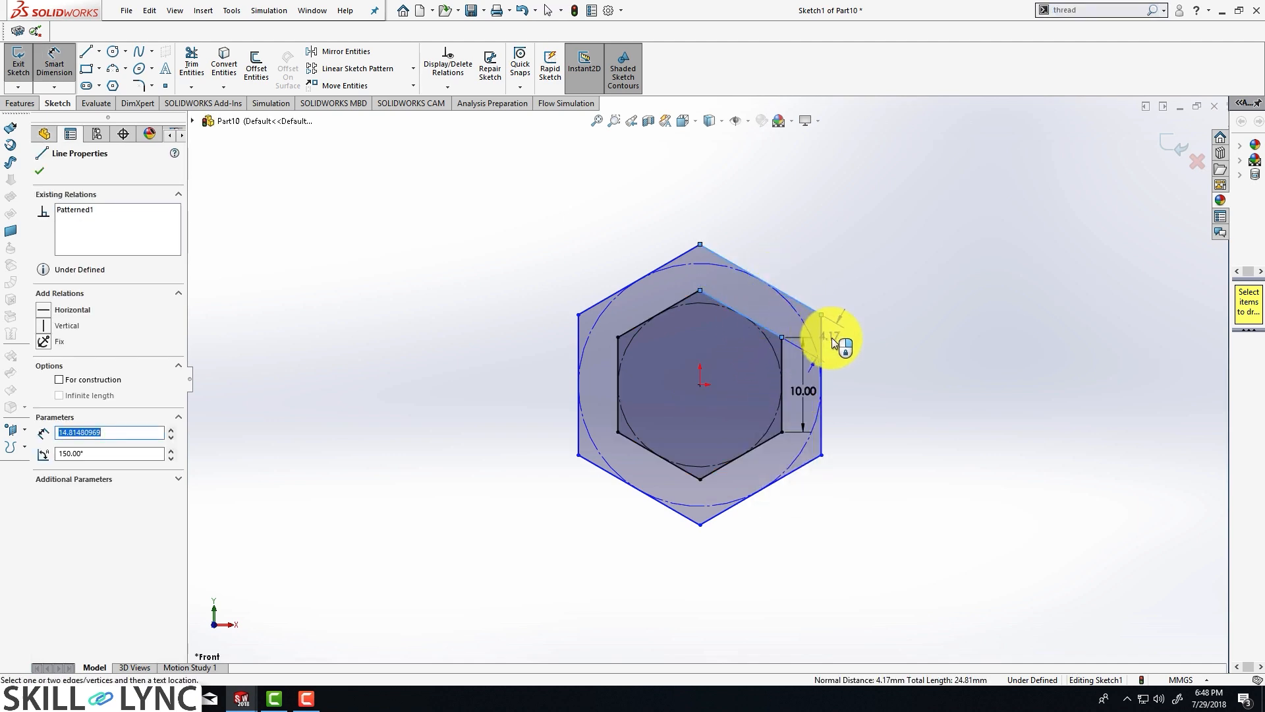
double_click(804, 391)
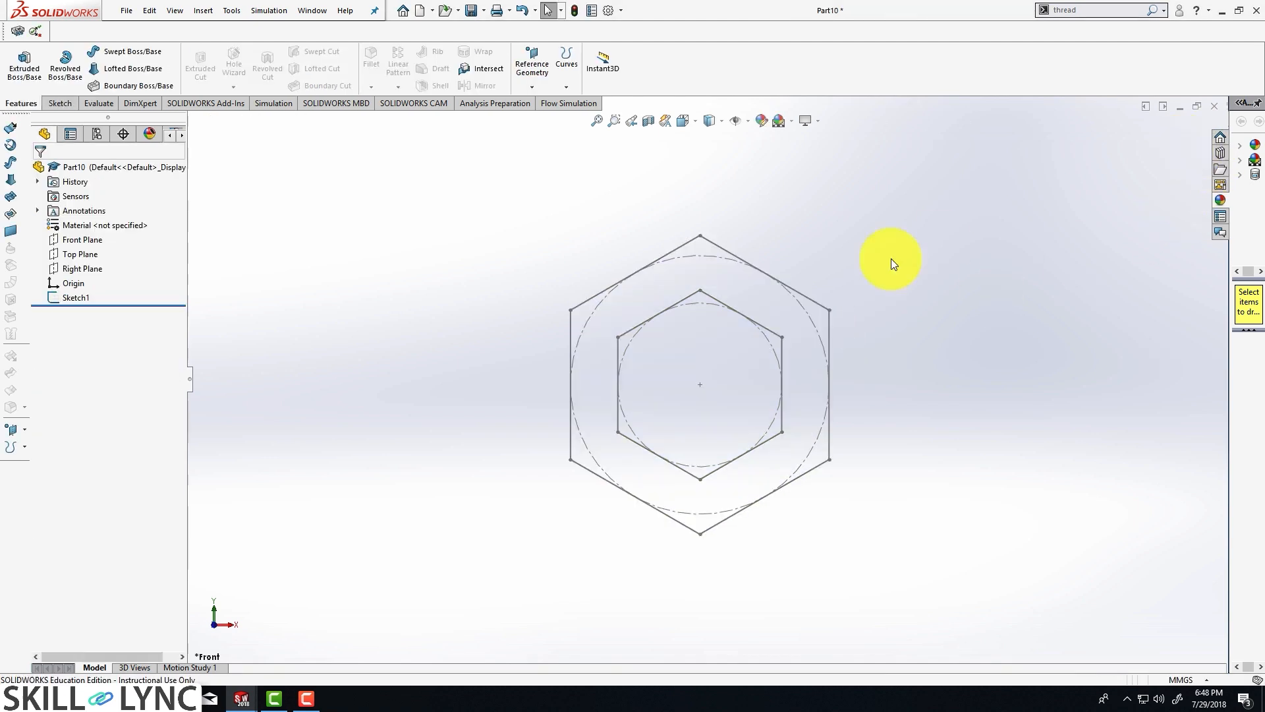
- Extrude Sketch1 as a Blind boss 20 mm deep, forming the hexagonal ring
click(76, 296)
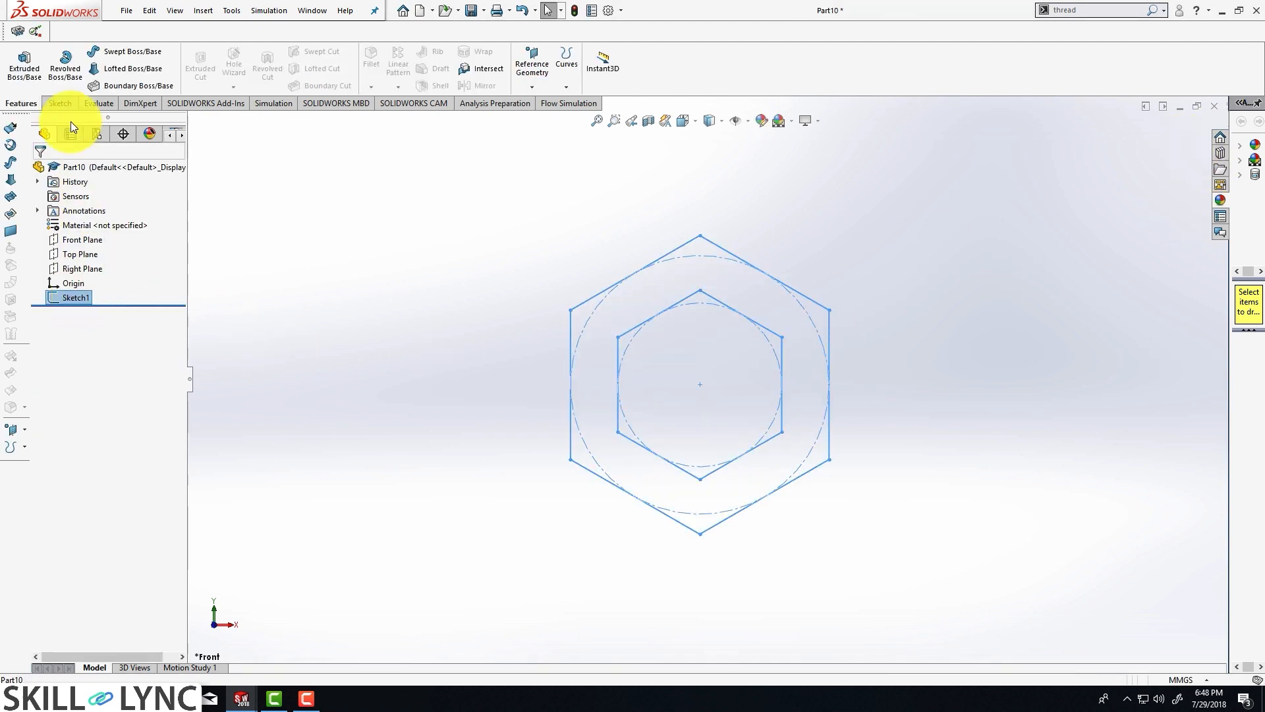
click(24, 65)
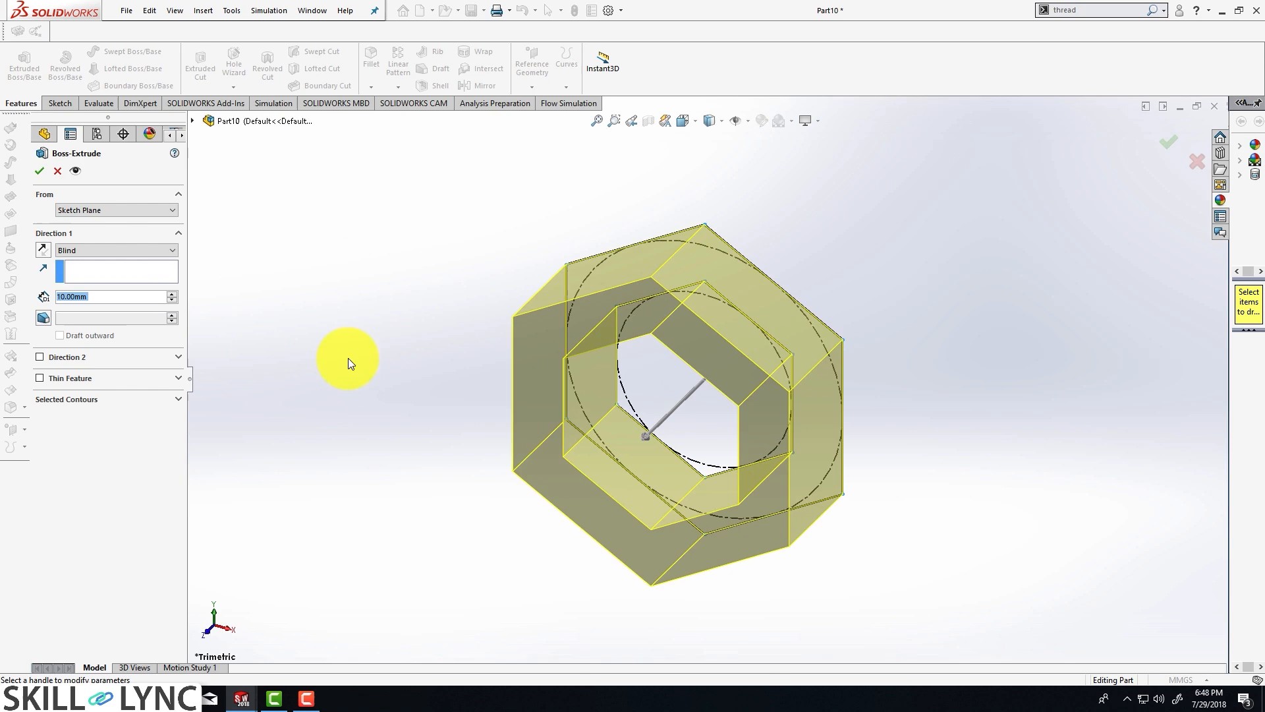
text(2)
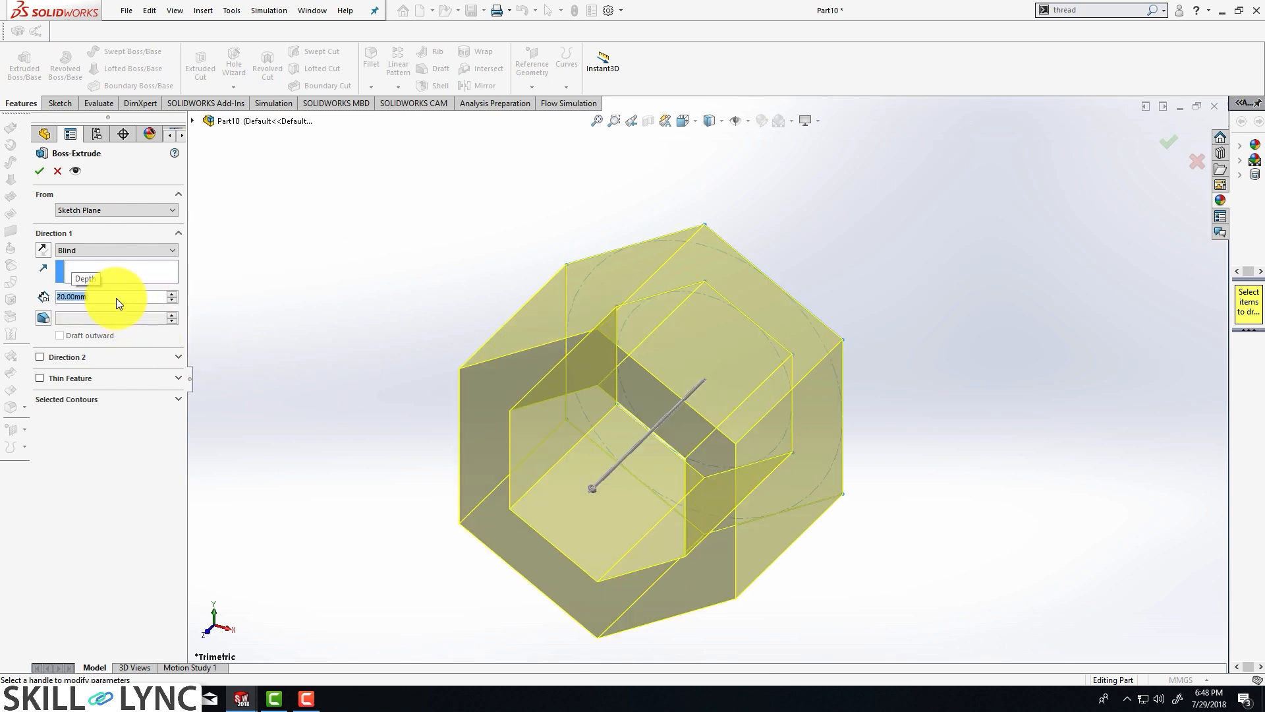
click(40, 170)
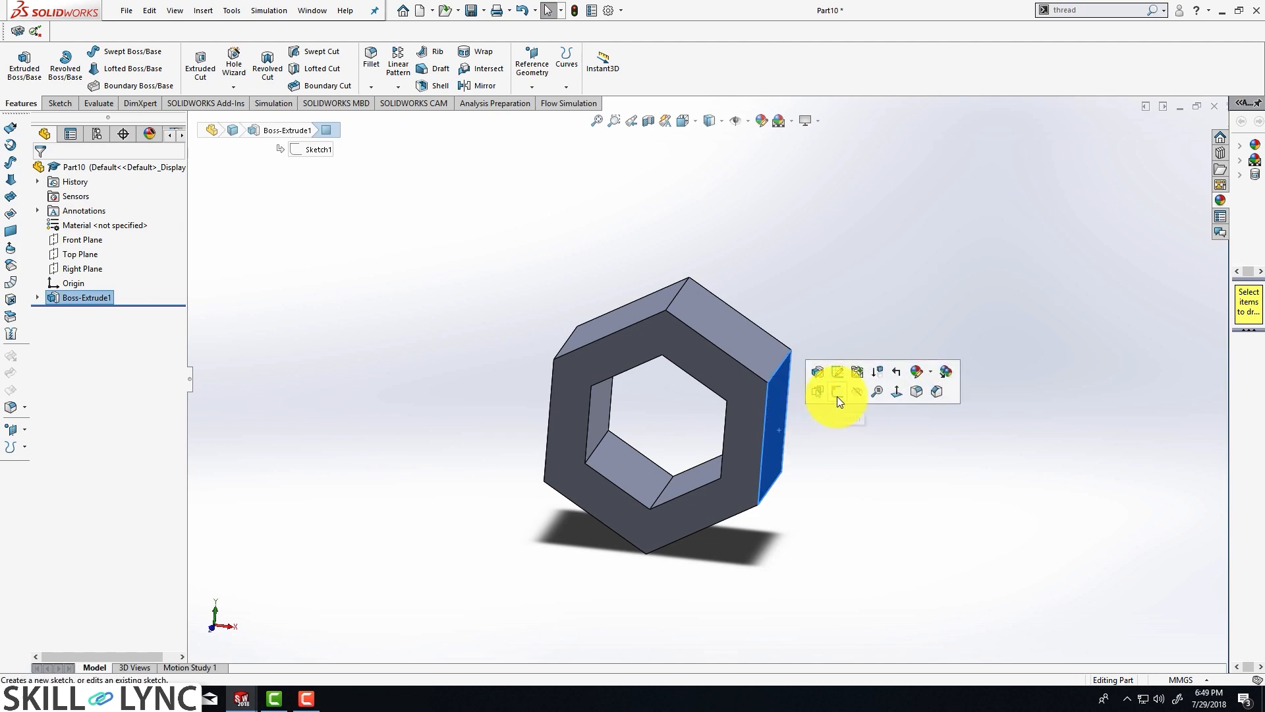
- Sketch a Ø12.5 mm circle on a side face of the ring, 10 mm from its edge
click(818, 371)
text(12)
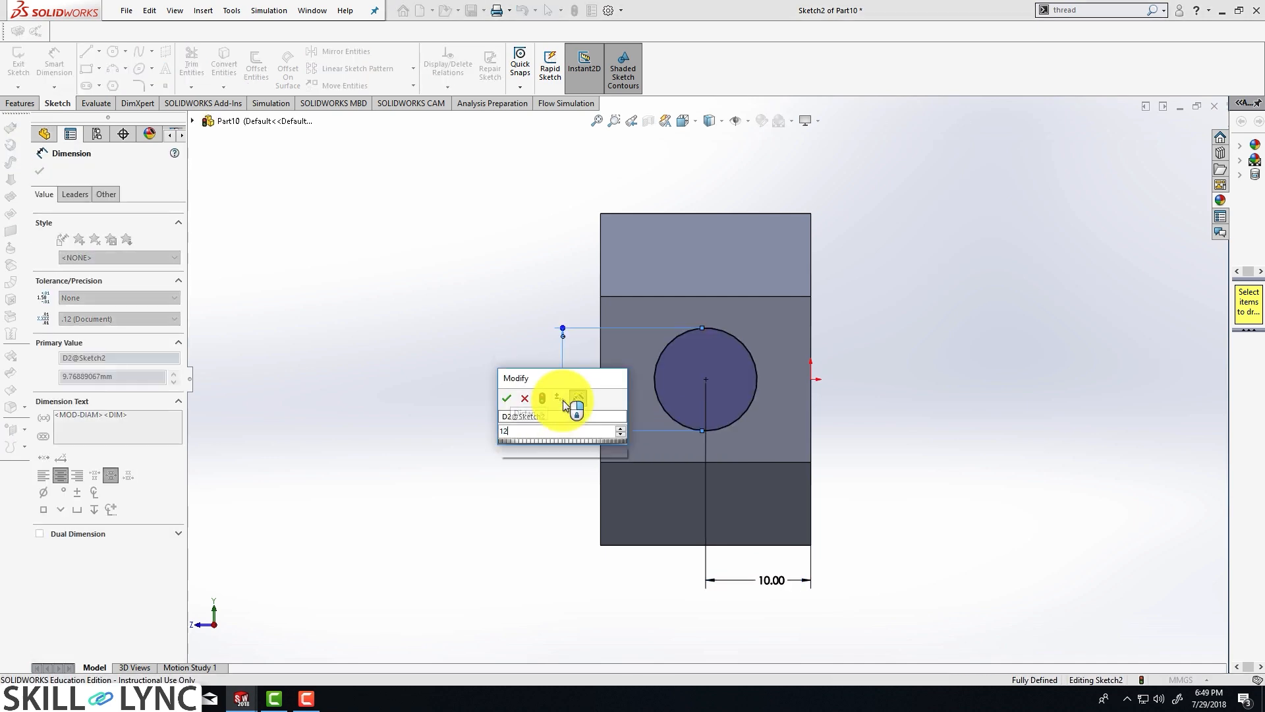
click(506, 398)
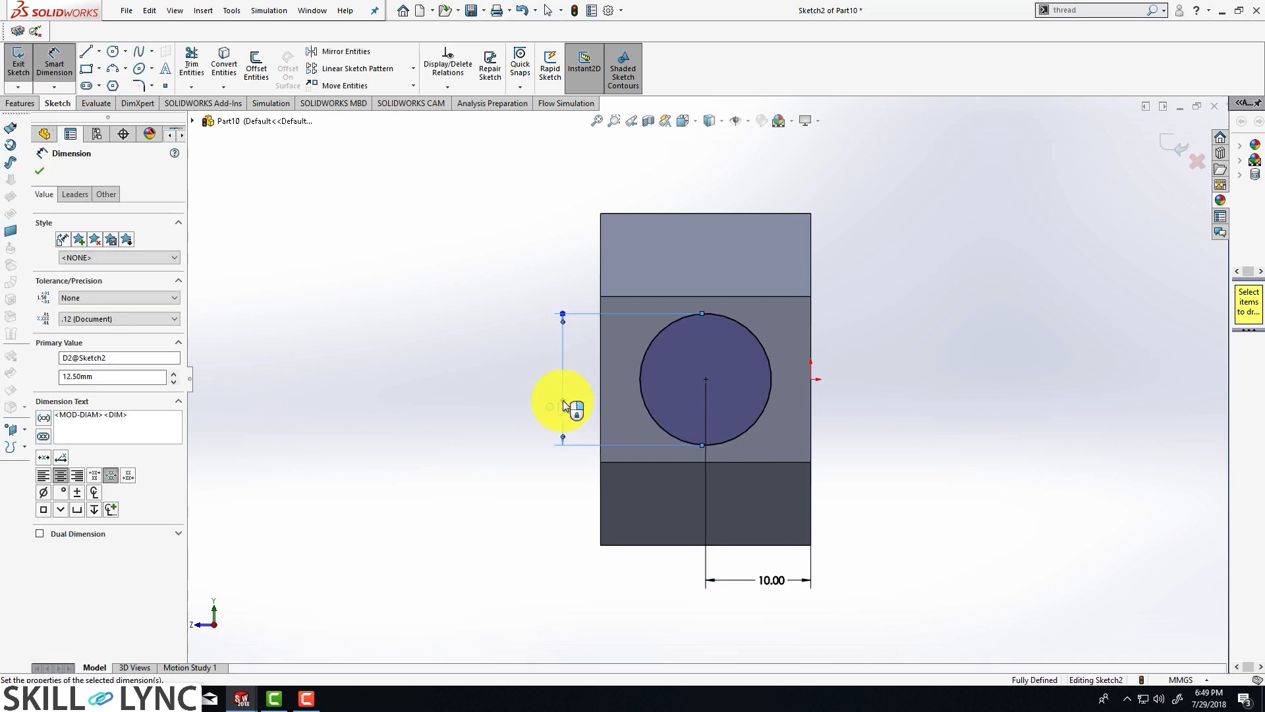
click(39, 170)
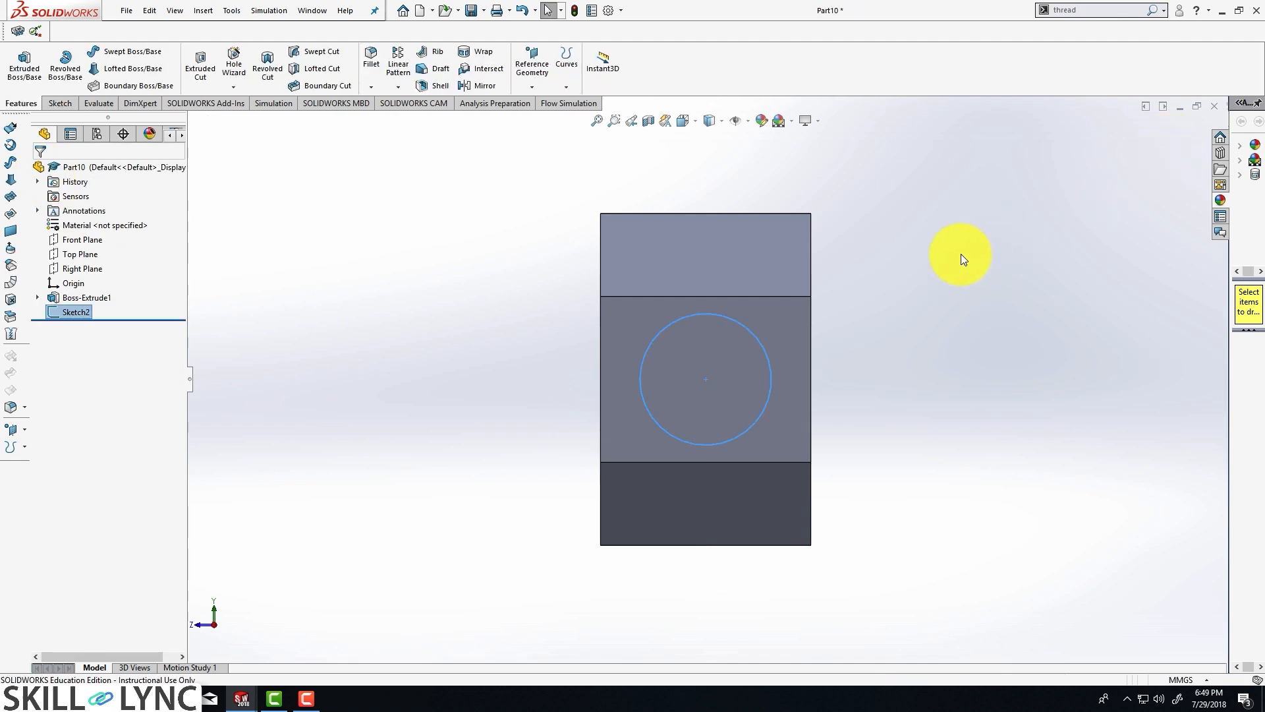
- Extrude Sketch2 80 mm with Merge result into a cylindrical bar on the ring
click(24, 64)
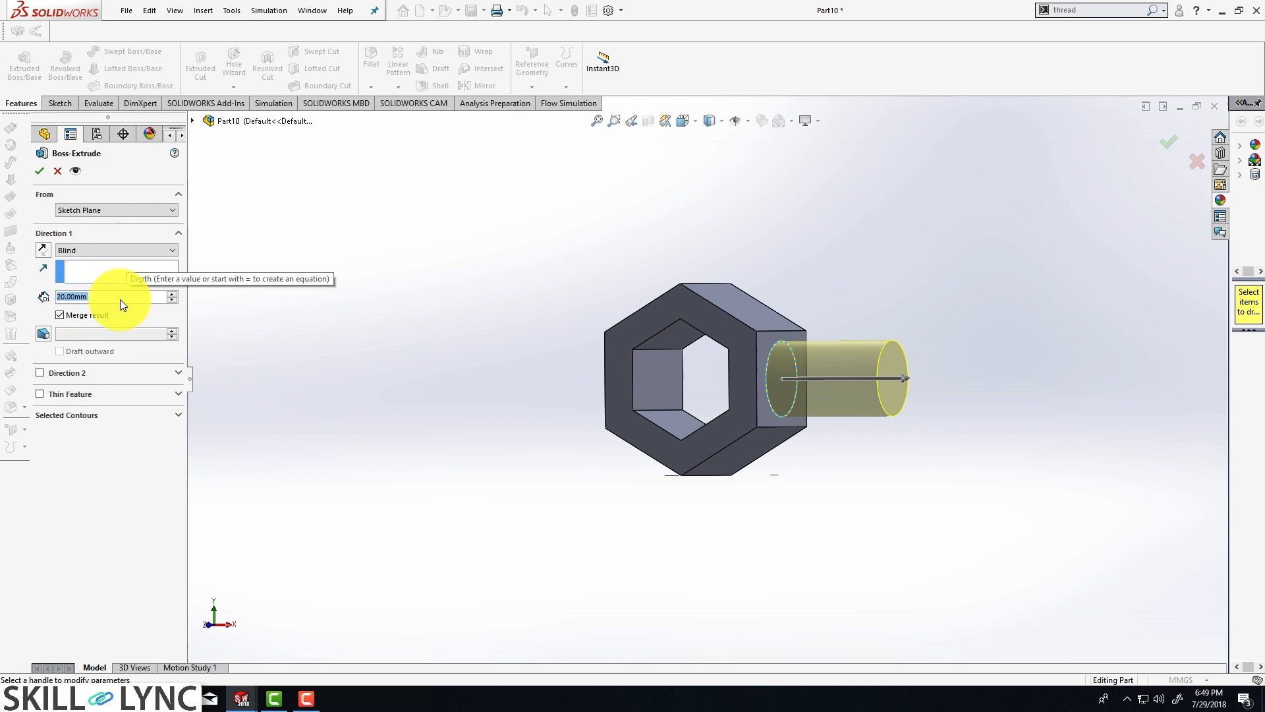
text(80.00mm)
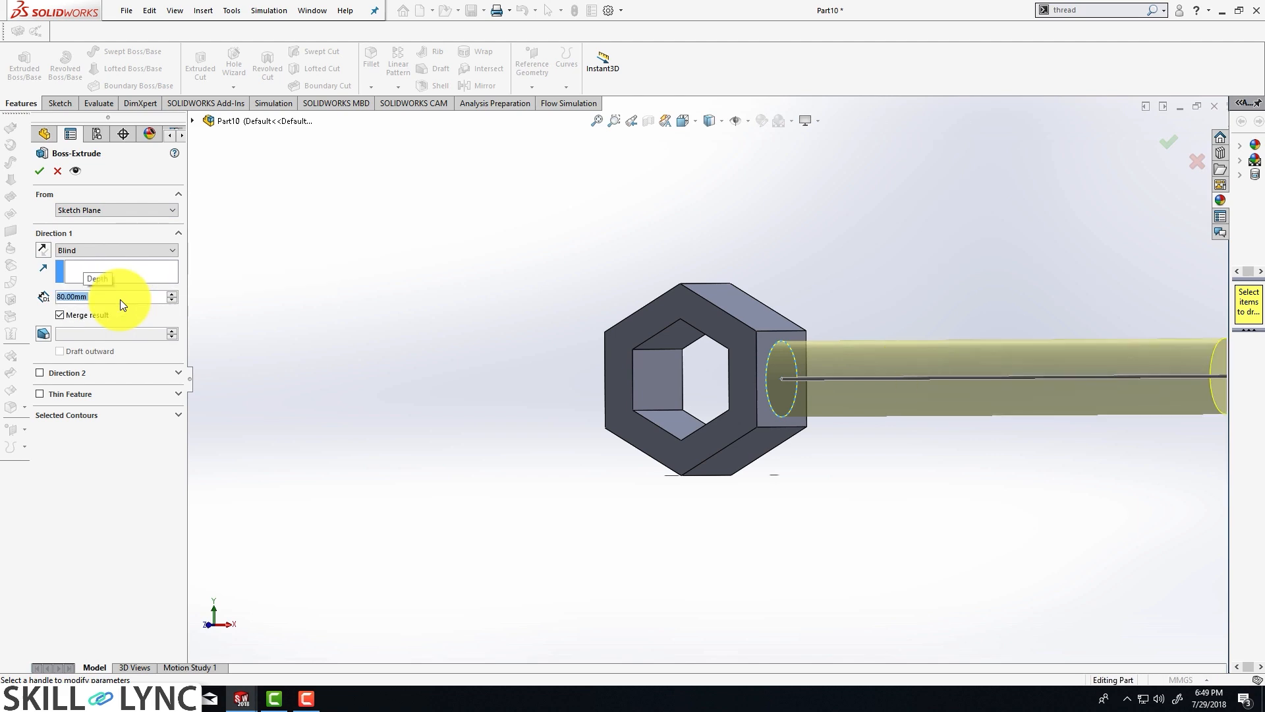
click(40, 170)
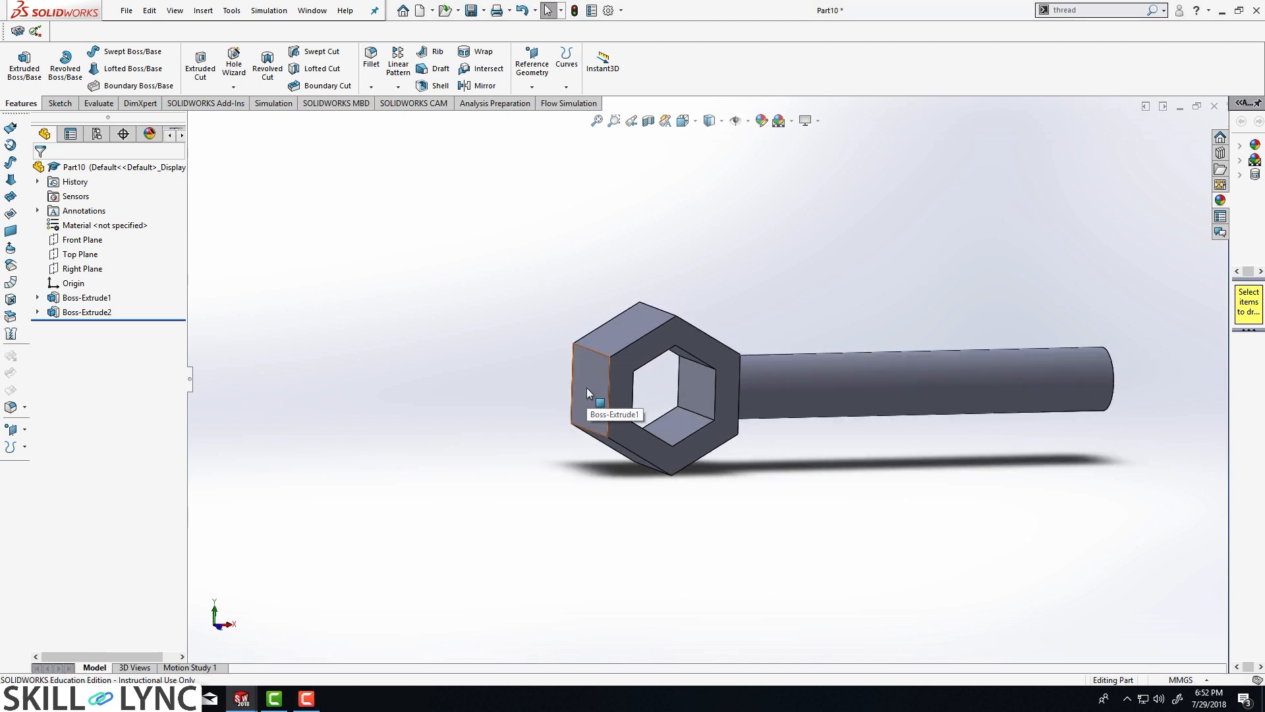
- Sketch a matching Ø12.5 mm circle on the opposite face, 10 mm from the edge
click(588, 372)
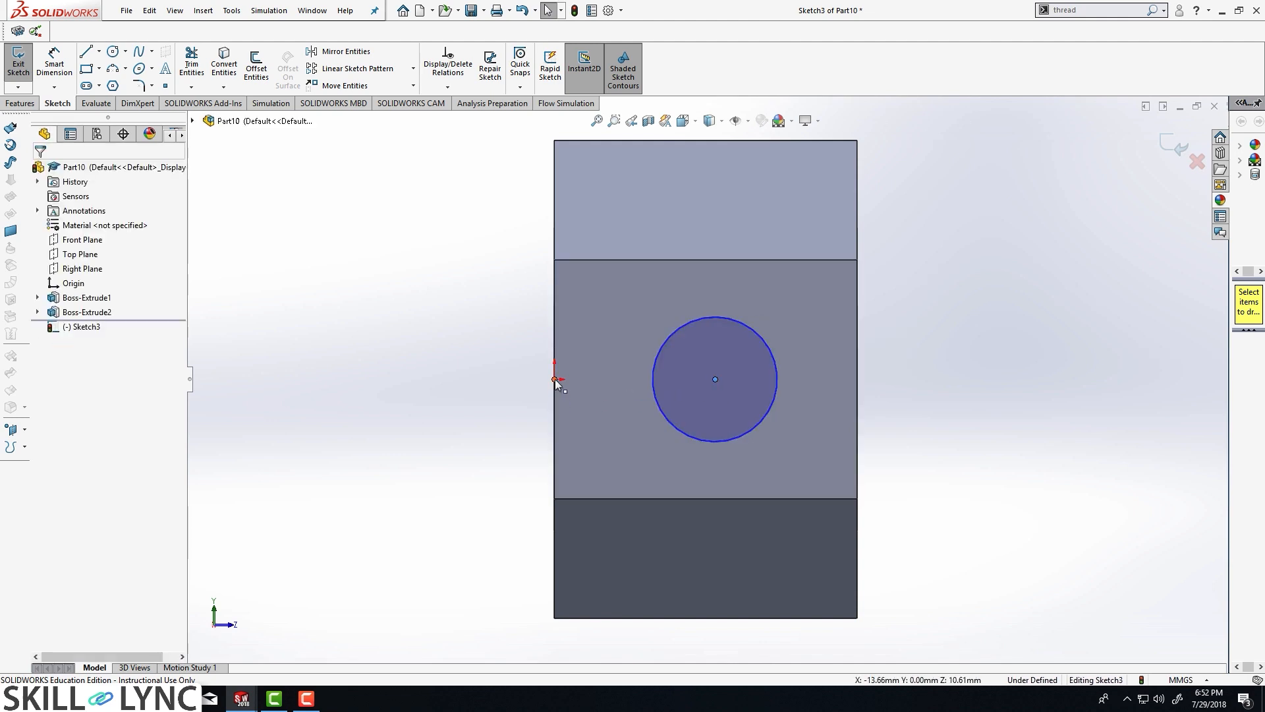
click(555, 380)
text(12)
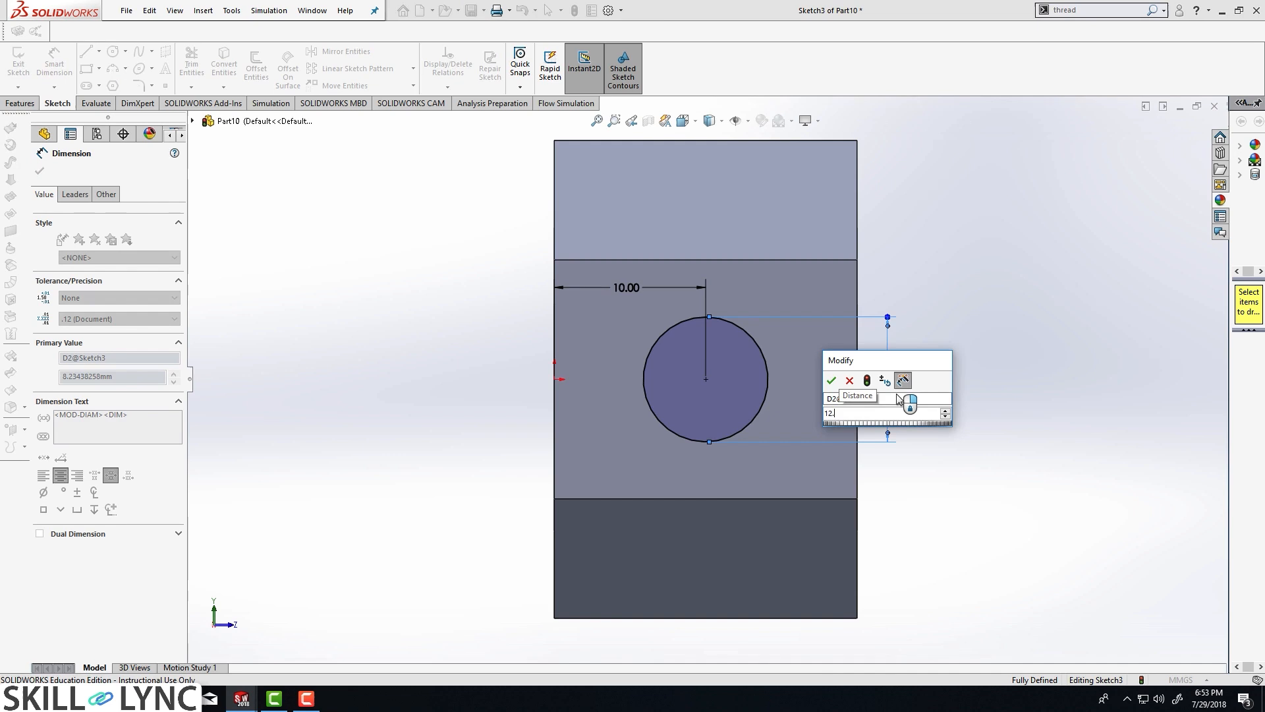
click(832, 380)
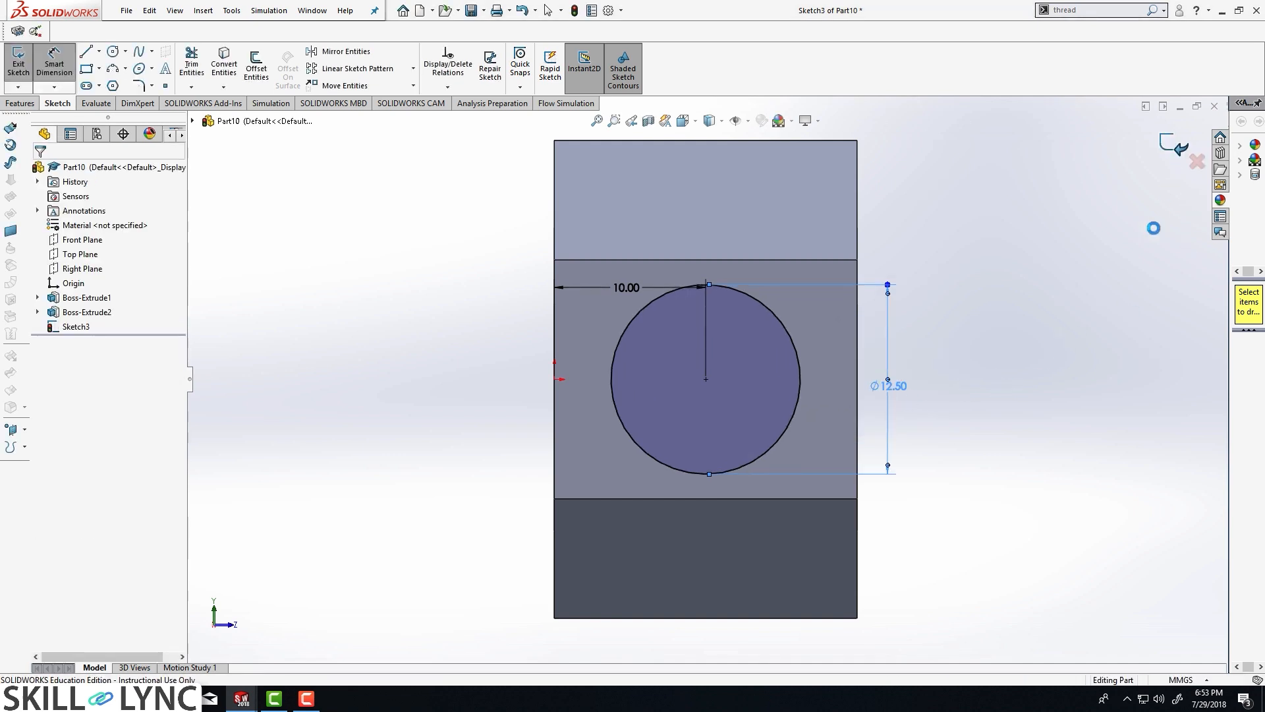
click(17, 65)
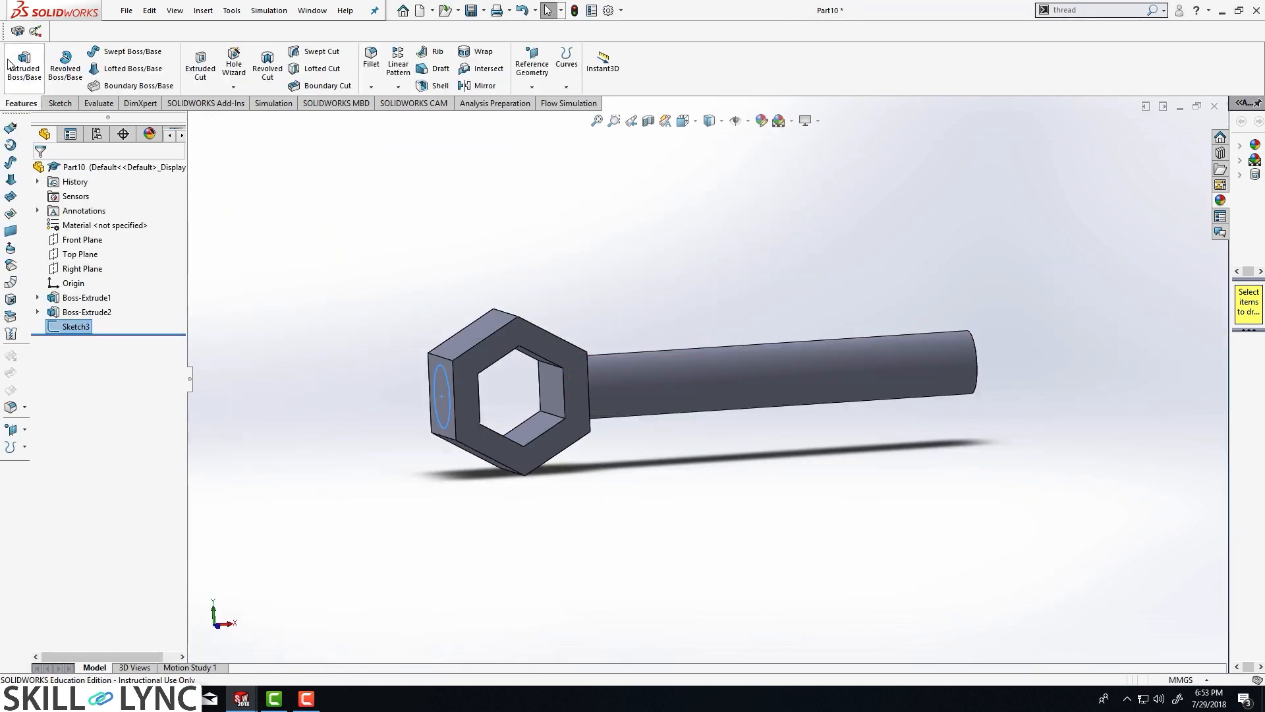
- Extrude Sketch3 80 mm into the second bar, completing the T-handle
click(24, 66)
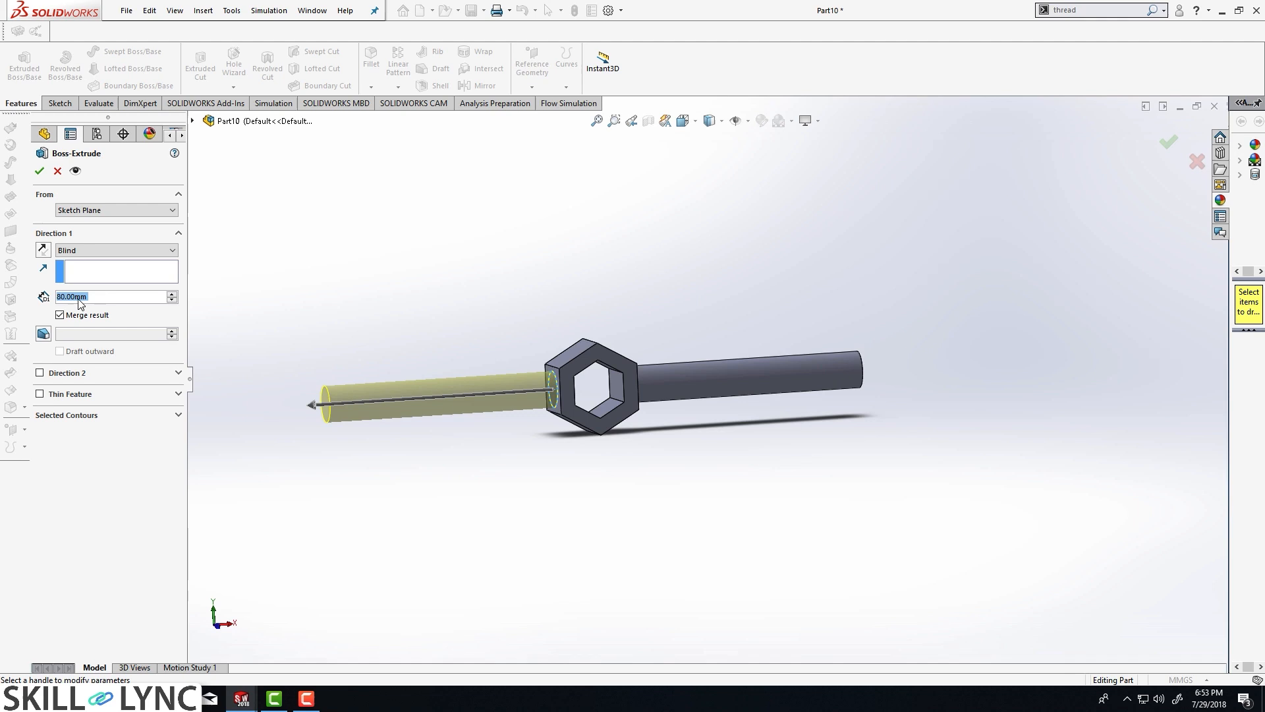
click(39, 170)
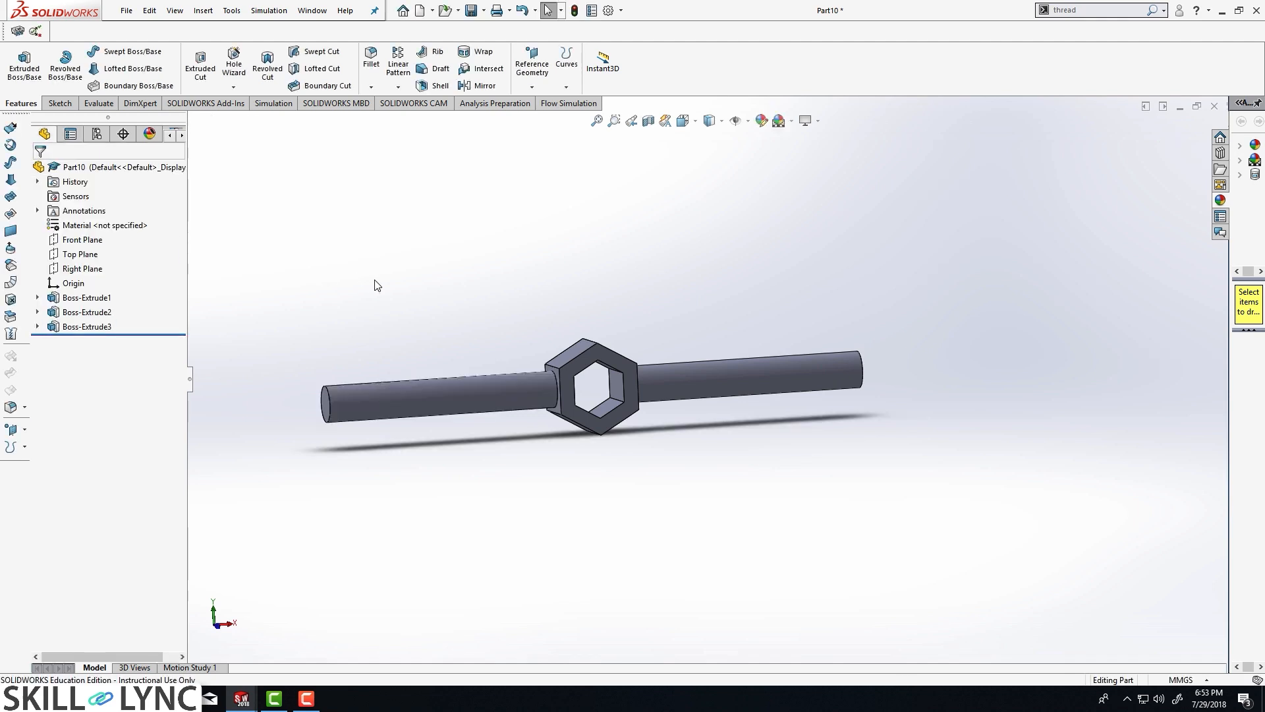